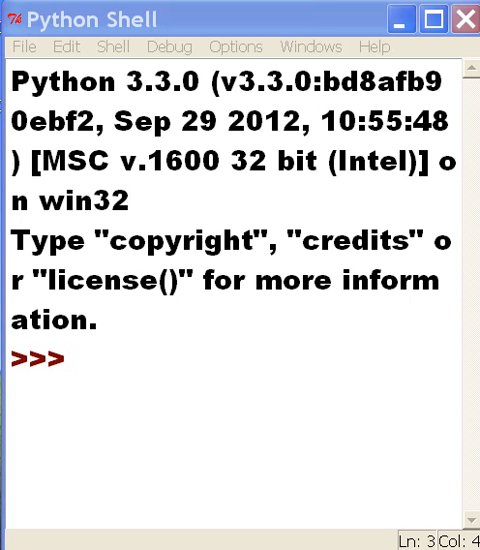
pyautogui.moveTo(308, 424)
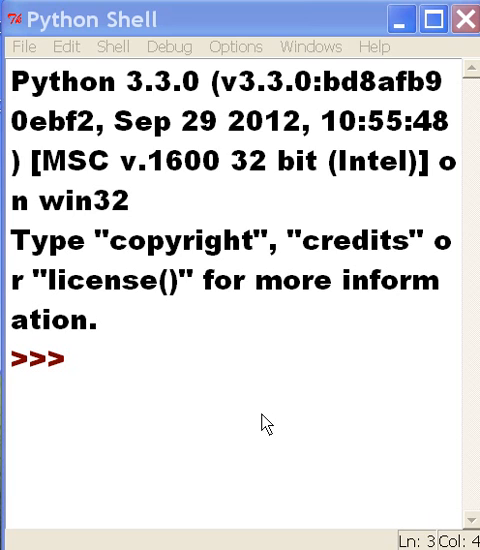
pyautogui.moveTo(152, 368)
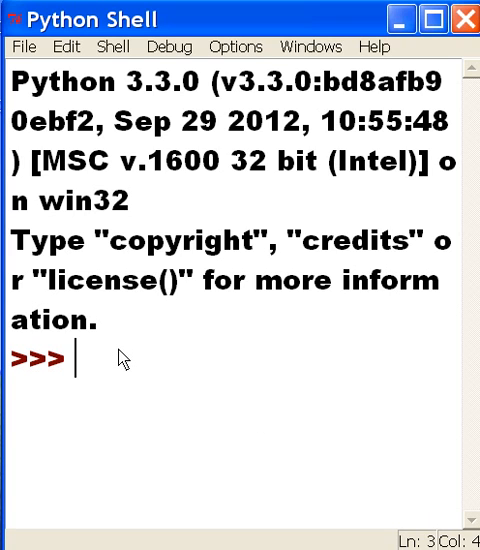
# Step: Write the assignment x=('Vic','Umina','Yungyun', 60) at the prompt without running it
pyautogui.write('x')
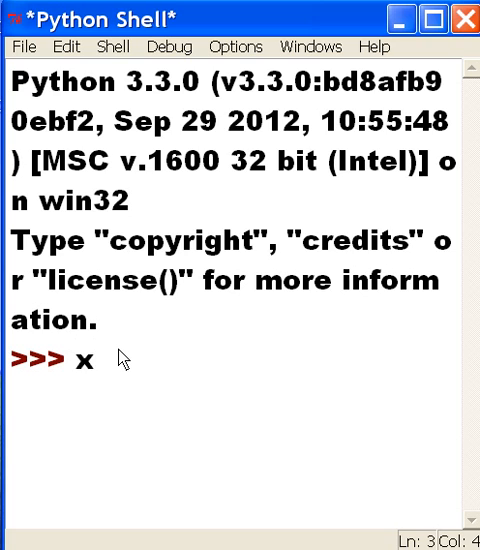
pyautogui.write('=')
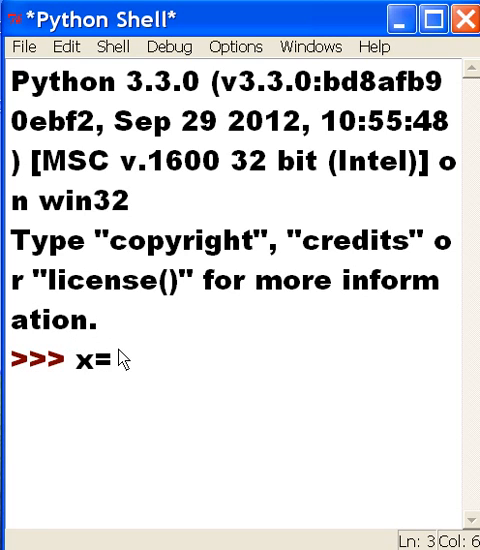
pyautogui.write('(')
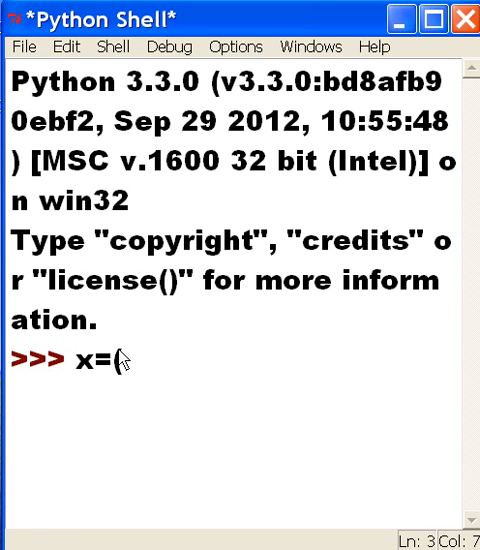
pyautogui.write('(')
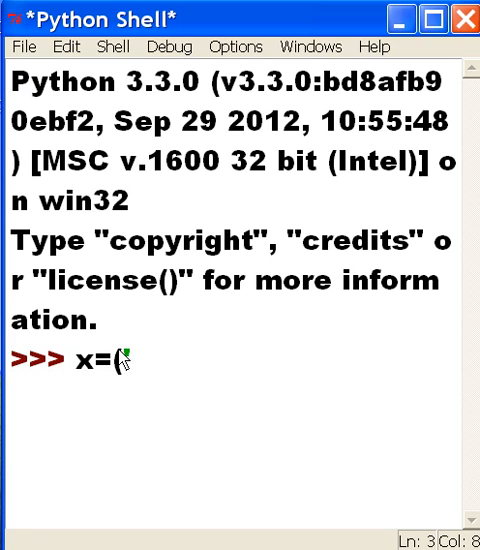
pyautogui.moveTo(384, 420)
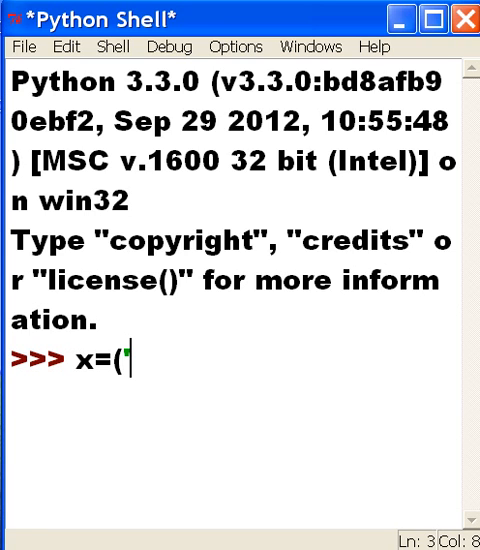
pyautogui.write("'Vic")
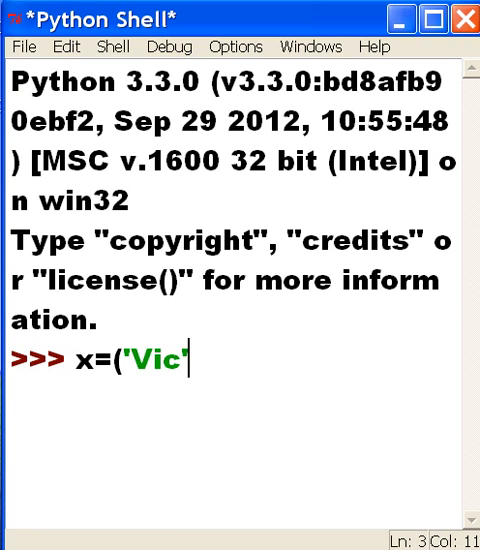
pyautogui.write("',")
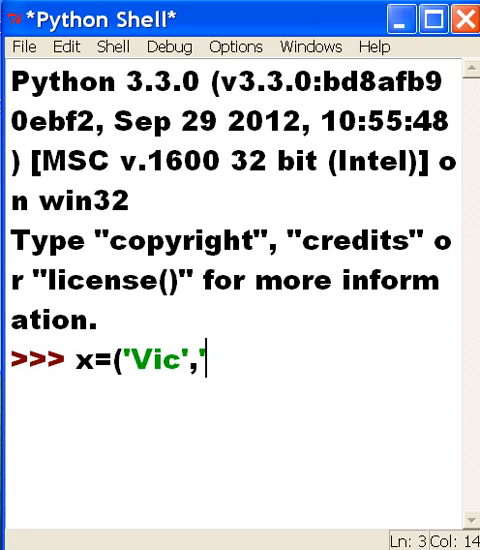
pyautogui.write("'U")
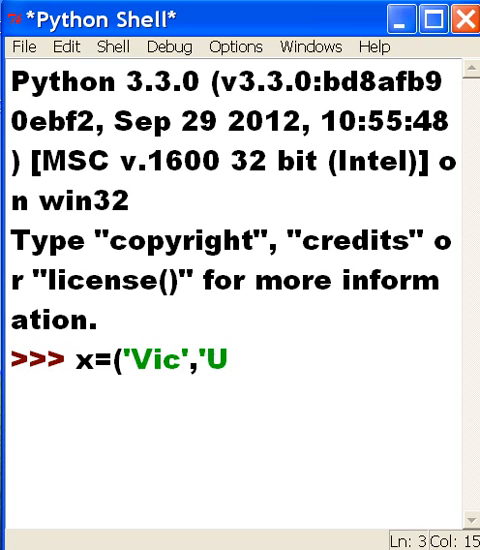
pyautogui.write("mina'")
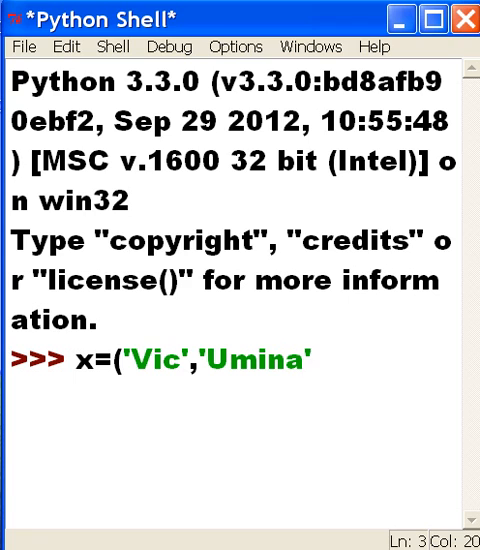
pyautogui.write(',')
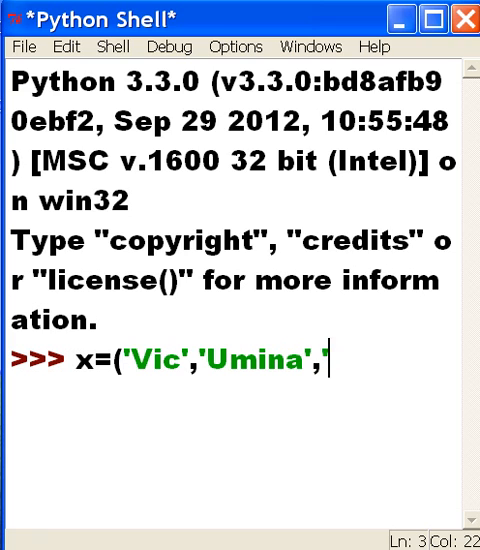
pyautogui.write("'Yungyun")
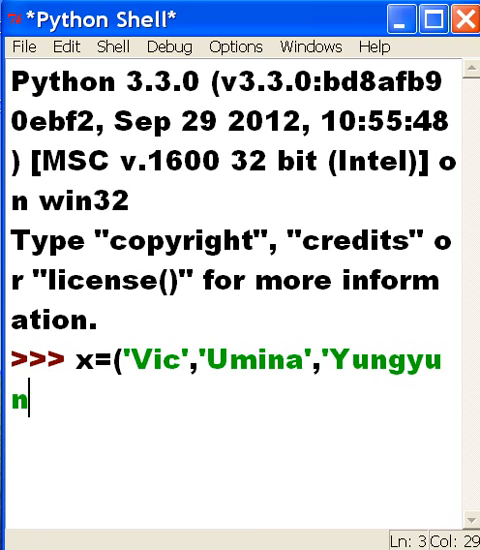
pyautogui.write("'")
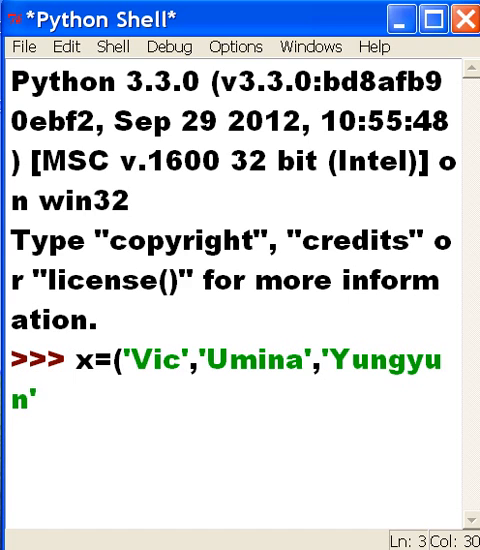
pyautogui.write(', 6')
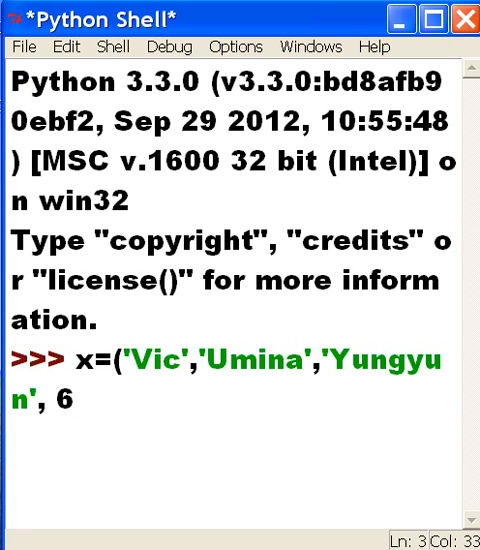
pyautogui.write('0)')
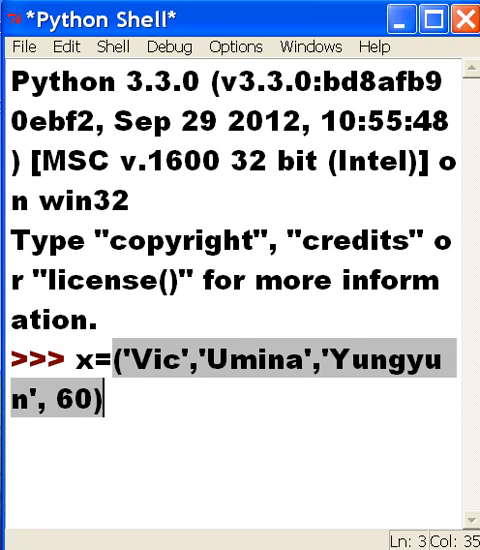
# Step: Run the assignment and evaluate type(x) to show <class 'tuple'>
pyautogui.press('Return')
pyautogui.write('x')
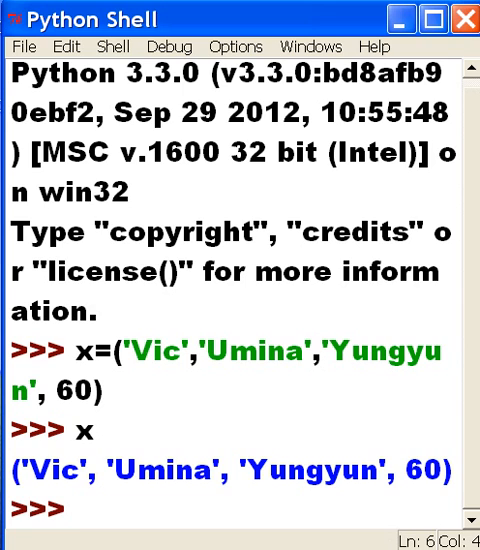
pyautogui.write('type')
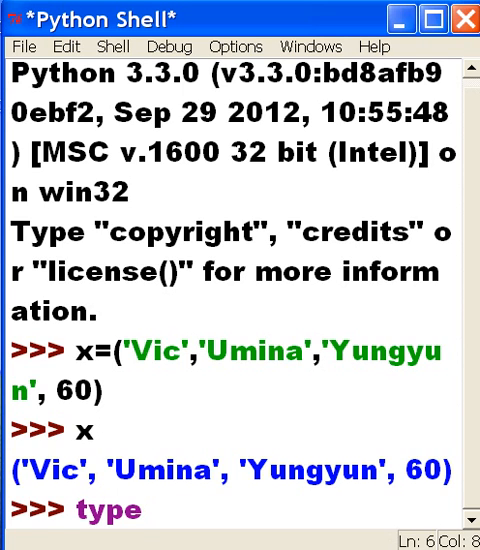
pyautogui.write('(')
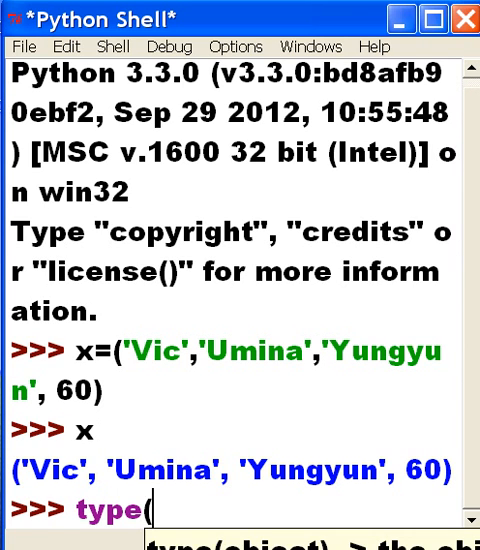
pyautogui.write('x)')
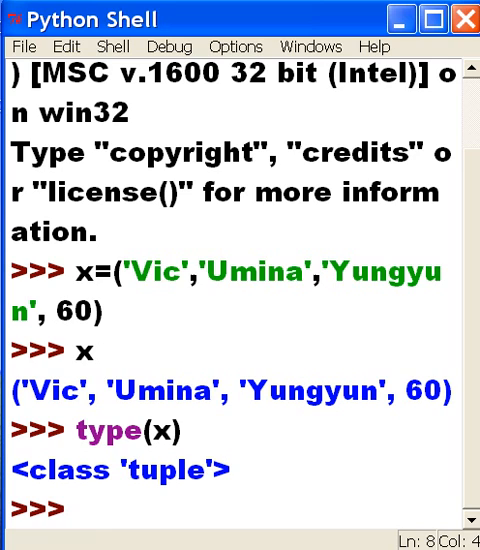
# Step: Evaluate x[0] to get 'Vic' and mark the value 60 in the echoed tuple
pyautogui.write('x')
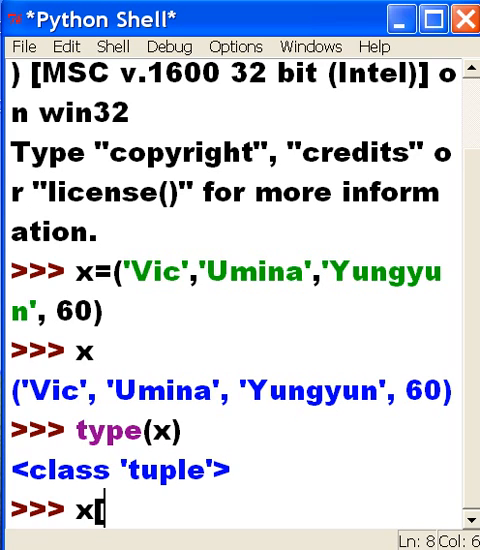
pyautogui.write('[0]')
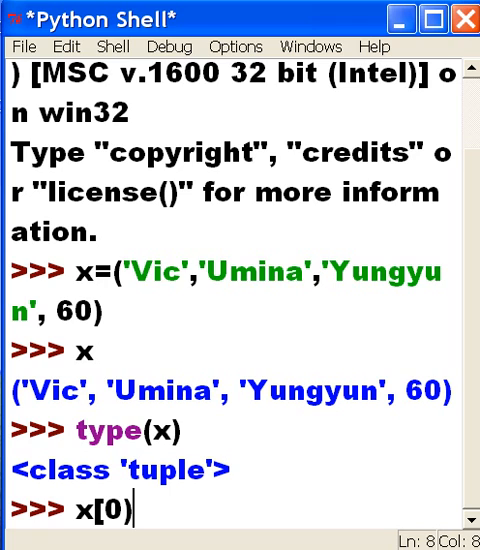
pyautogui.press('Backspace')
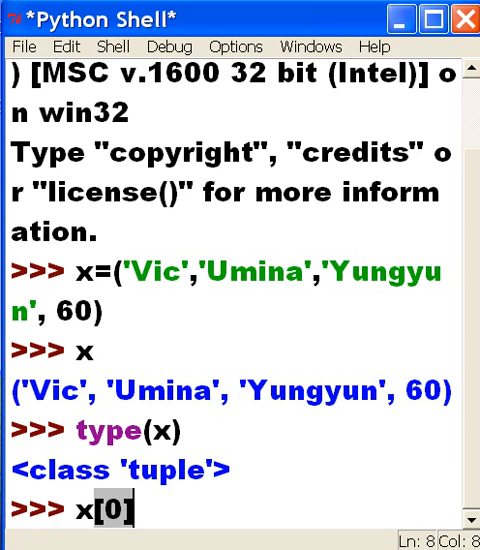
pyautogui.moveTo(62, 404)
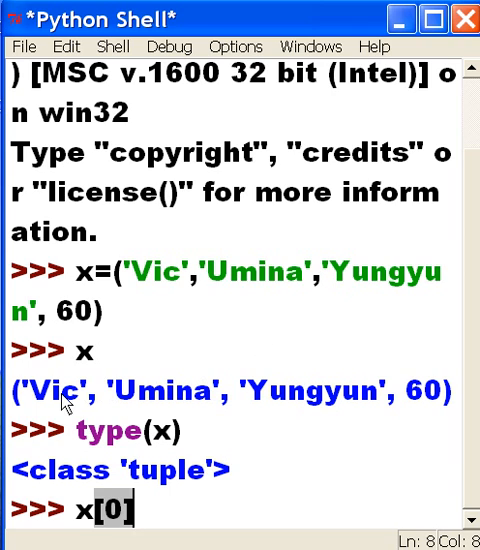
pyautogui.moveTo(328, 402)
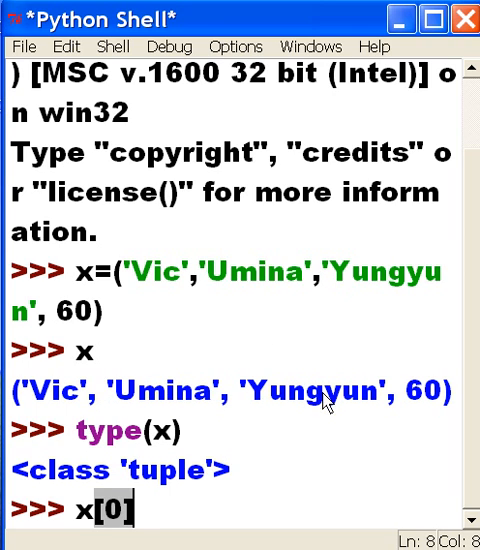
pyautogui.moveTo(420, 404)
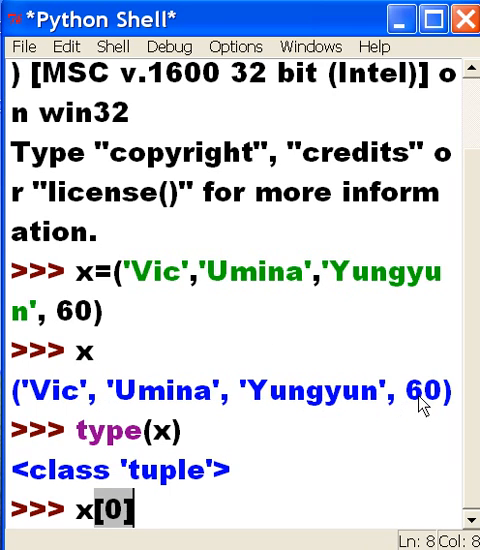
pyautogui.moveTo(170, 520)
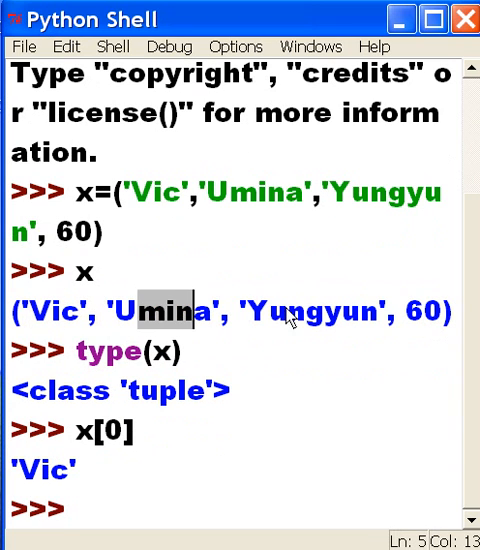
pyautogui.doubleClick(424, 312)
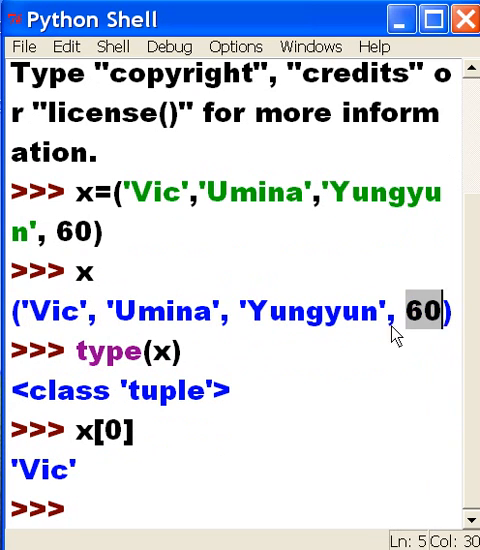
pyautogui.moveTo(104, 504)
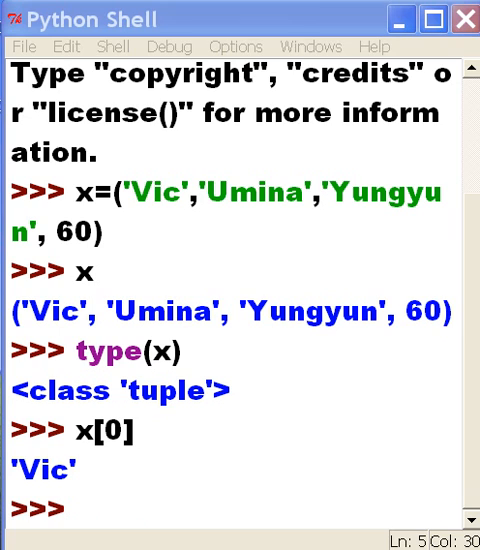
pyautogui.moveTo(320, 384)
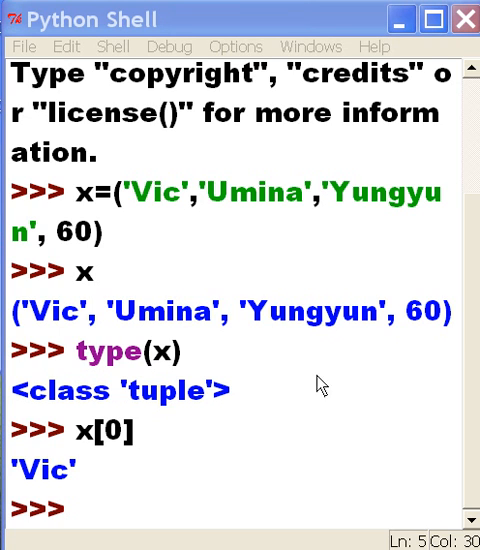
pyautogui.moveTo(434, 328)
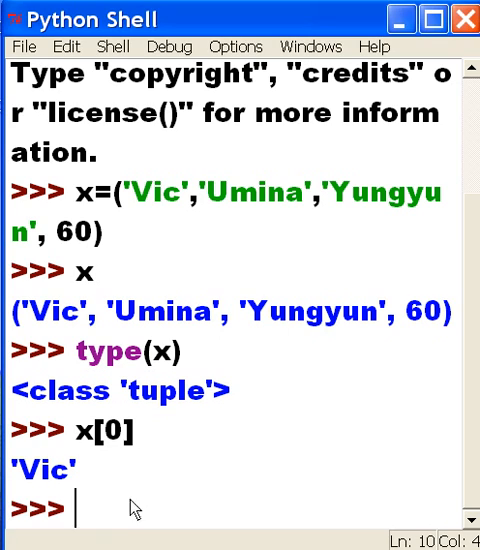
pyautogui.moveTo(140, 508)
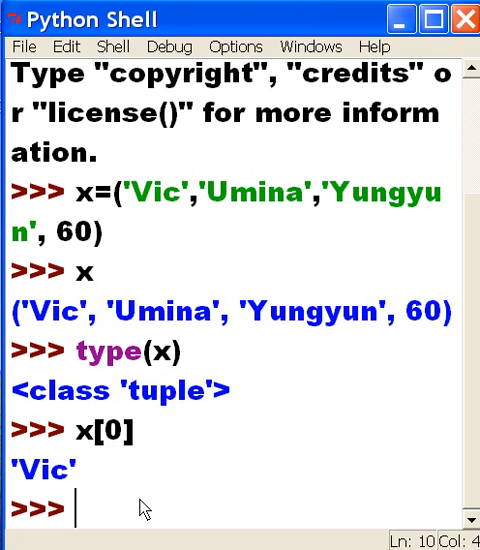
# Step: Evaluate x[3], fixing the mistyped 6, to get 60, the last element
pyautogui.write('x')
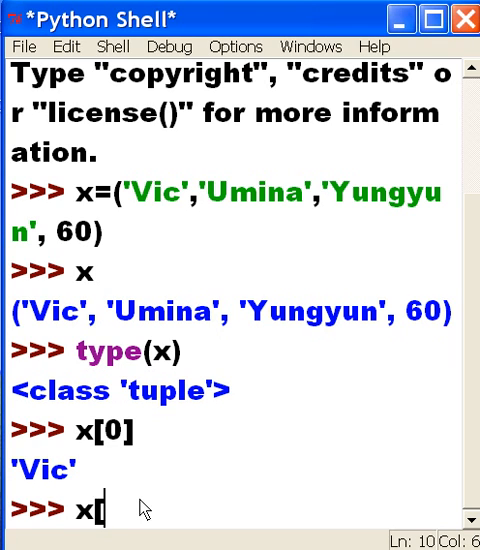
pyautogui.write('[6')
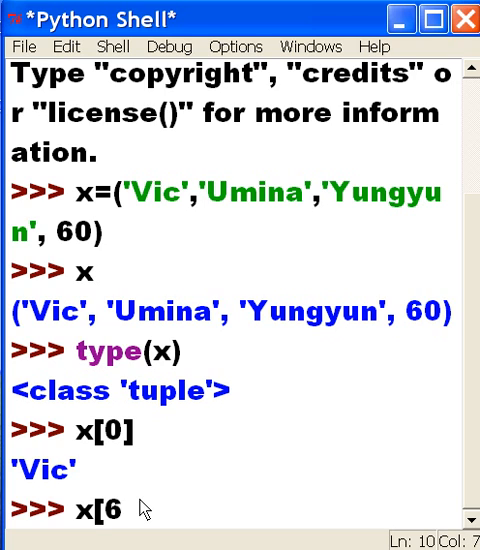
pyautogui.press('BackSpace')
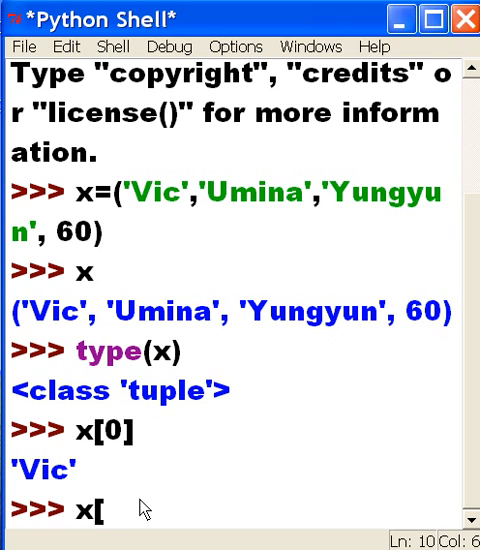
pyautogui.write('3]')
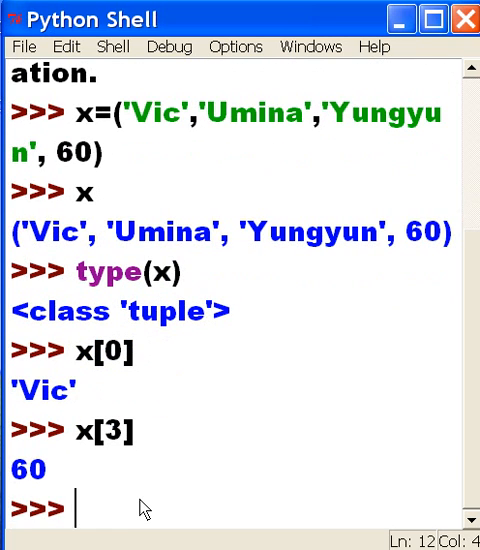
pyautogui.moveTo(200, 208)
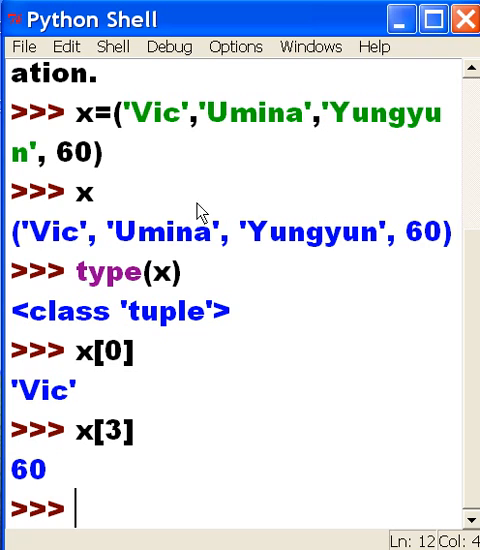
pyautogui.doubleClick(158, 234)
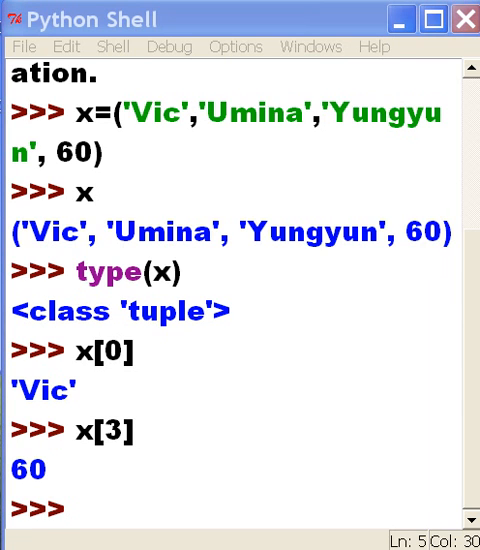
pyautogui.moveTo(150, 406)
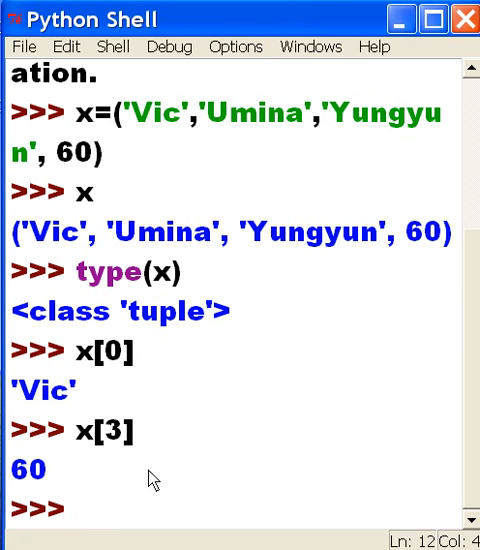
pyautogui.moveTo(388, 424)
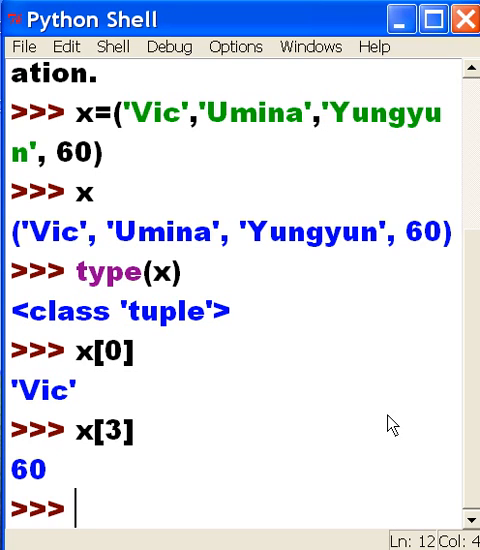
pyautogui.write('x')
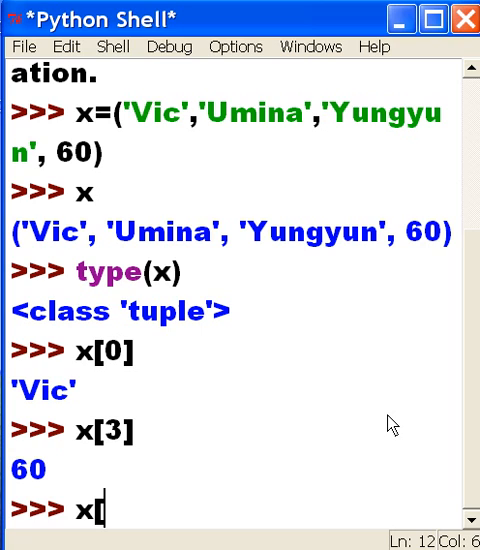
# Step: Evaluate the slice x[0:2] to get ('Vic', 'Umina')
pyautogui.write('[')
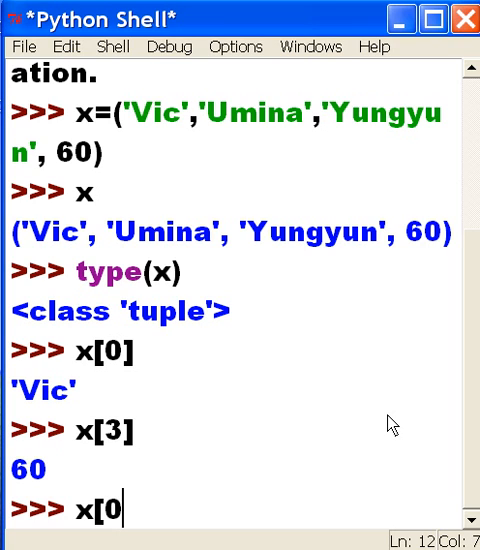
pyautogui.write(':')
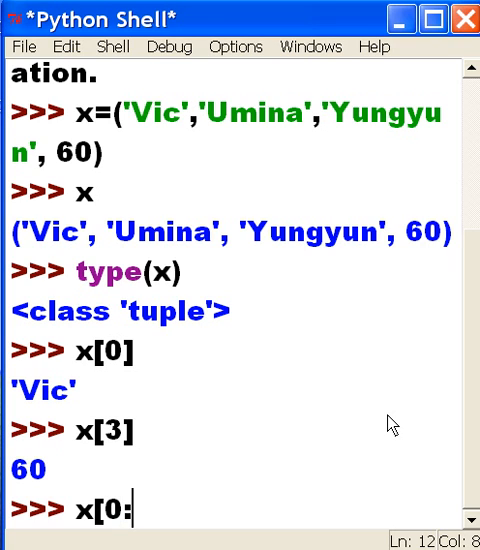
pyautogui.write('2')
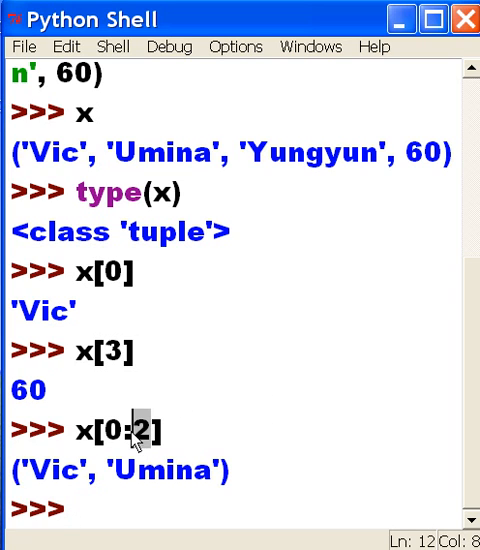
pyautogui.moveTo(144, 448)
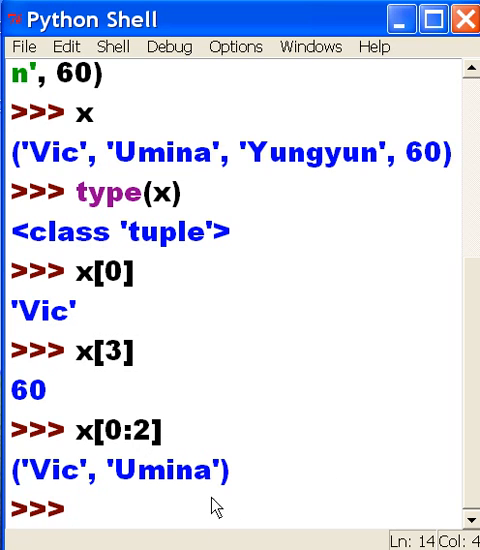
pyautogui.moveTo(188, 504)
pyautogui.write('x')
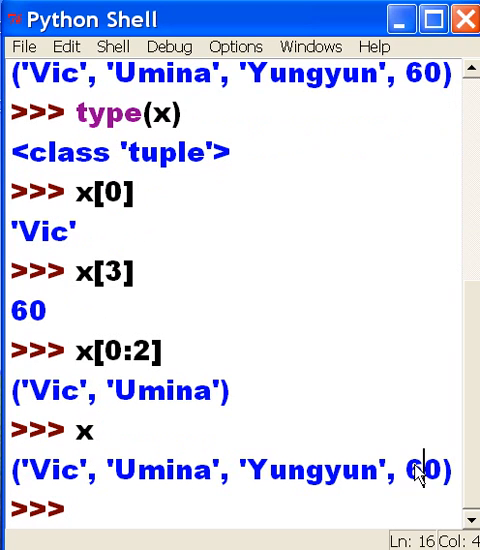
# Step: Highlight 'Umina' in the printed tuple, then start a new x expression
pyautogui.doubleClick(424, 468)
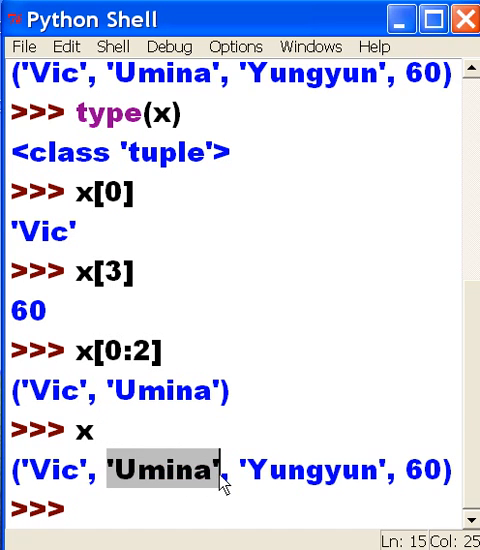
pyautogui.doubleClick(48, 468)
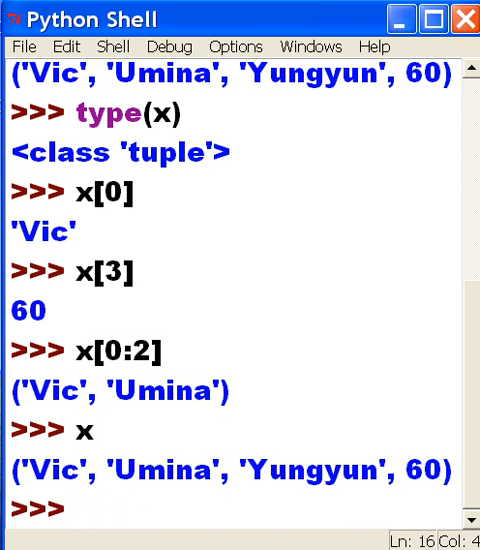
pyautogui.moveTo(376, 532)
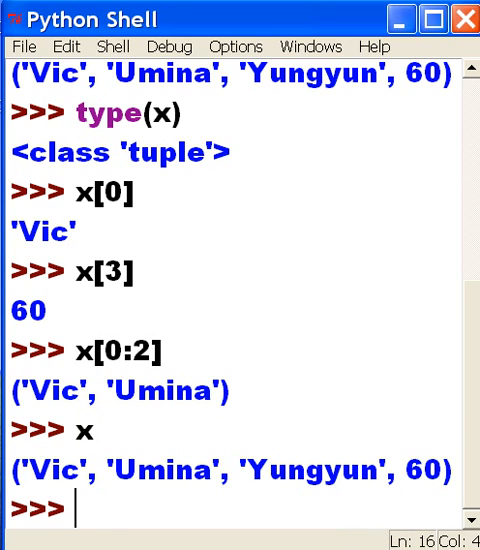
pyautogui.write('x')
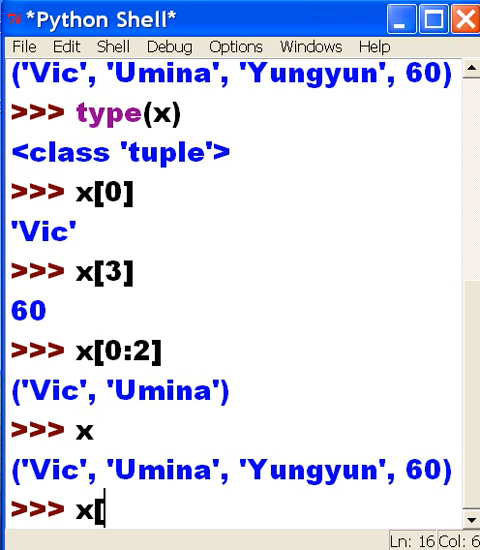
# Step: Evaluate x[-1] to get 60, the last element
pyautogui.write('[-1]')
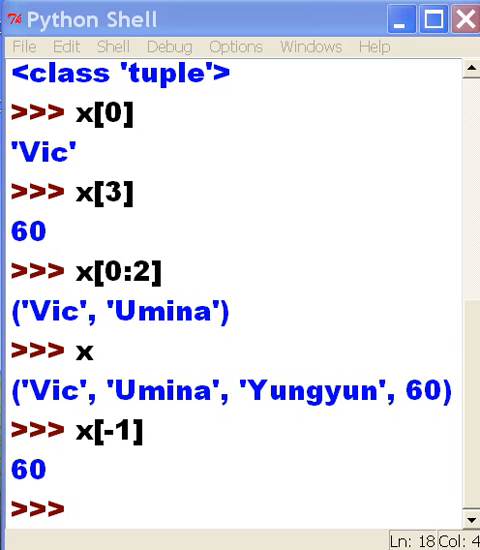
pyautogui.moveTo(140, 516)
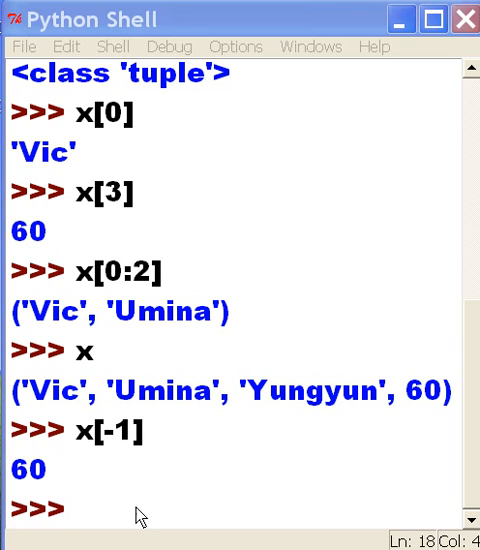
# Step: Echo x to print the full tuple and highlight 'Yungyun' in the output
pyautogui.write('x')
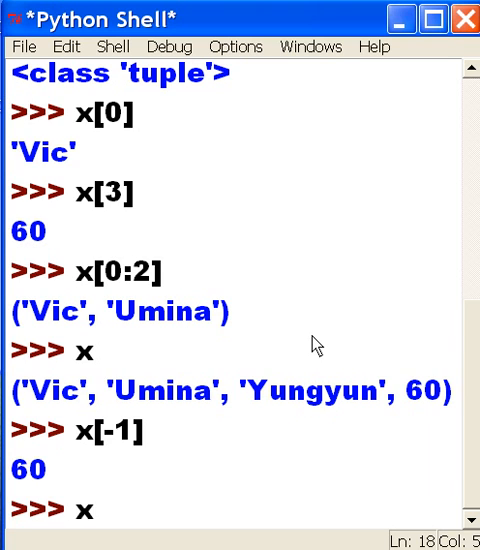
pyautogui.press('Return')
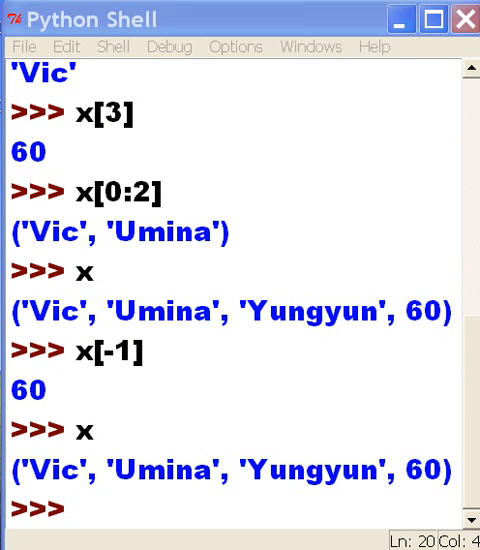
pyautogui.moveTo(158, 484)
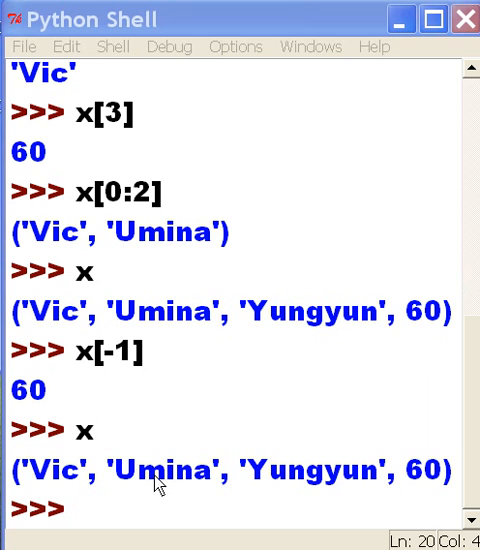
pyautogui.doubleClick(428, 464)
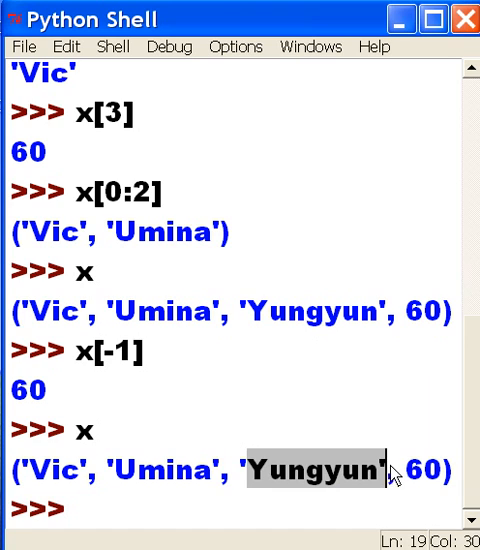
pyautogui.doubleClick(180, 472)
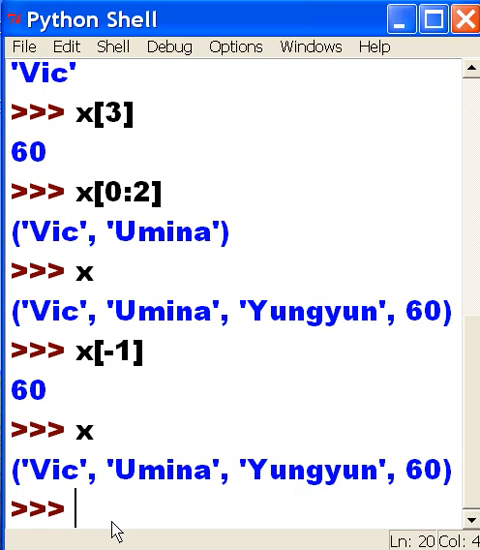
pyautogui.moveTo(424, 484)
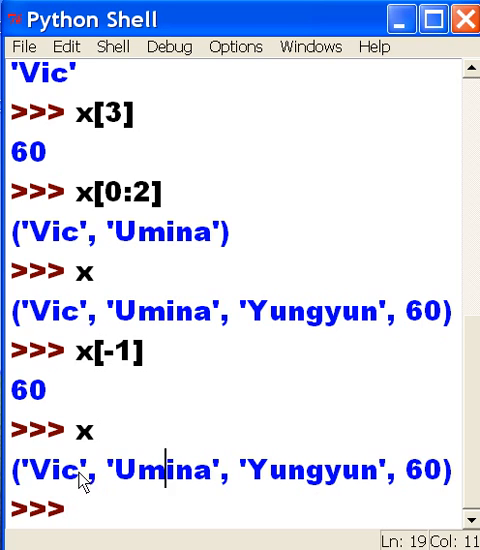
pyautogui.click(64, 468)
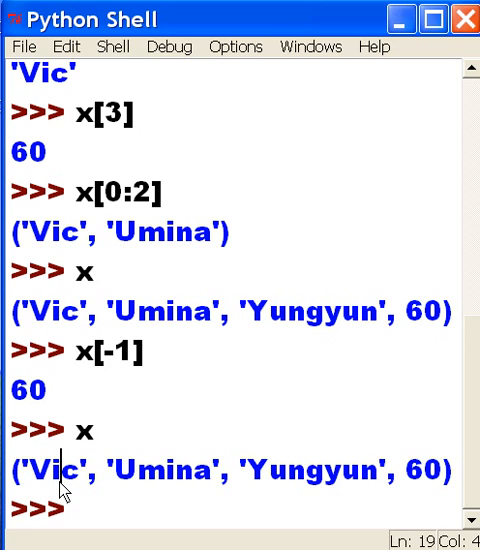
pyautogui.moveTo(66, 500)
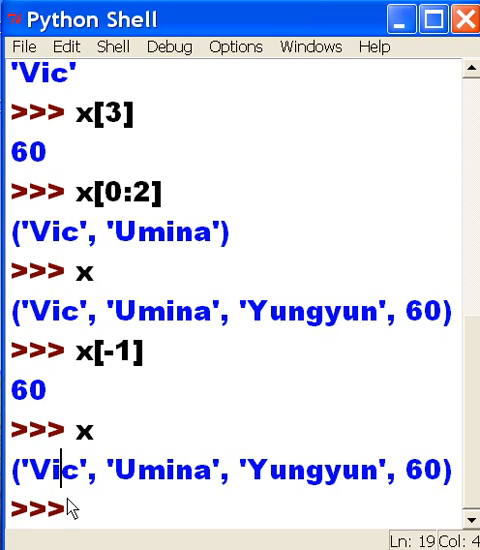
pyautogui.moveTo(410, 480)
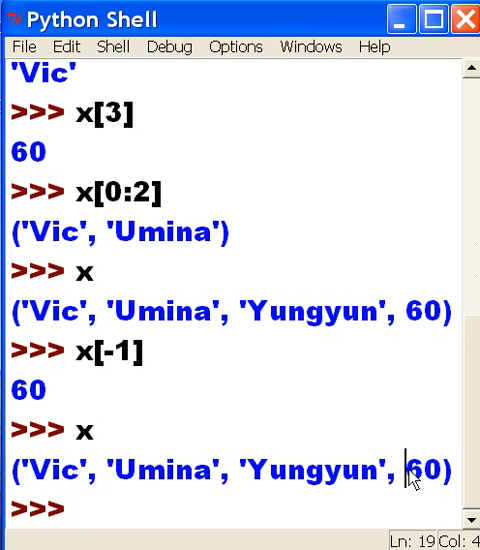
# Step: Point out the last element 60 and then 'Umina' in the printed tuple
pyautogui.doubleClick(436, 468)
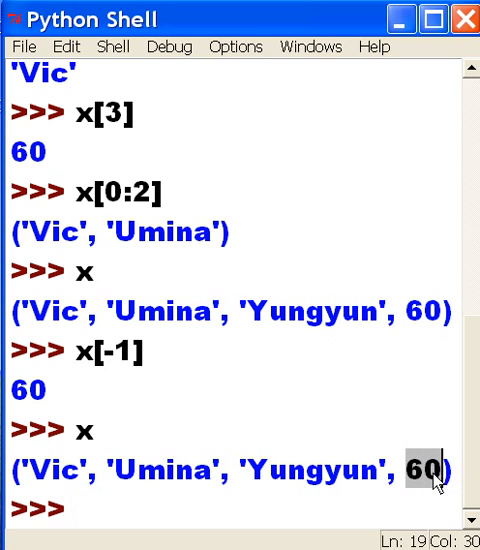
pyautogui.moveTo(244, 496)
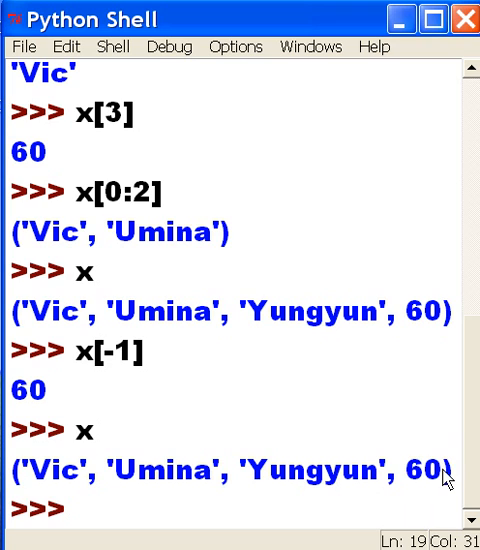
pyautogui.doubleClick(422, 468)
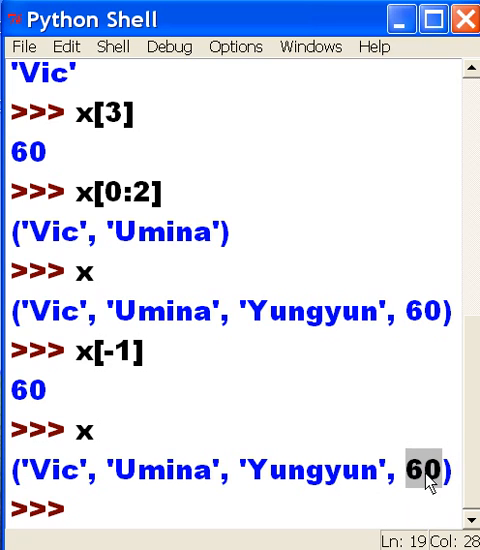
pyautogui.doubleClick(320, 472)
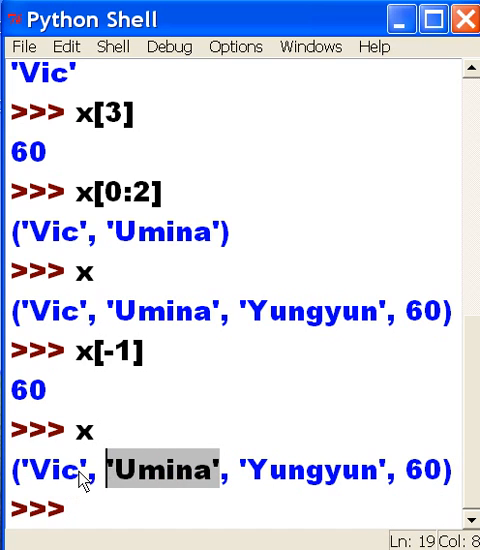
pyautogui.doubleClick(44, 470)
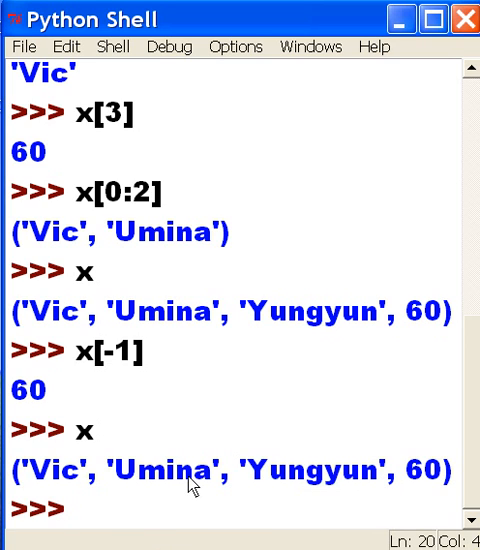
# Step: Evaluate the negative slice x[-4:-2] to get ('Vic', 'Umina')
pyautogui.write('x')
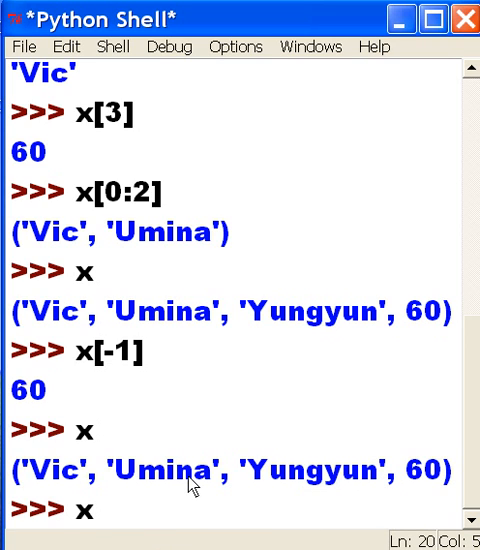
pyautogui.write('[')
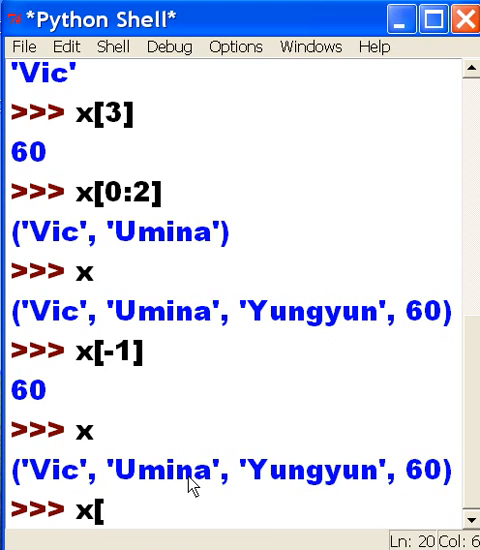
pyautogui.write('-4')
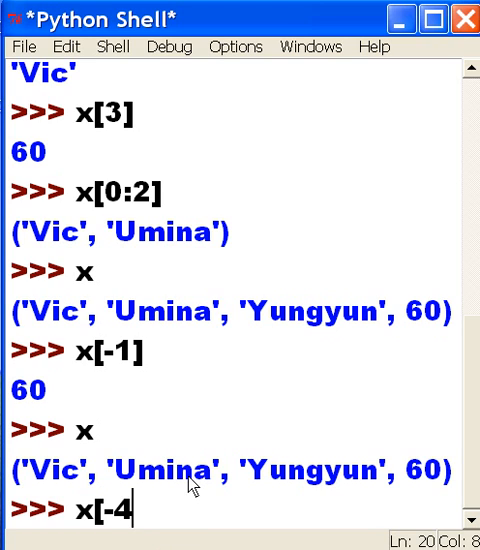
pyautogui.write(':')
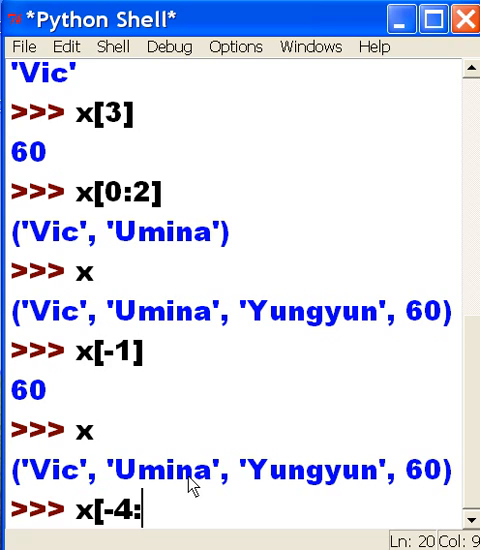
pyautogui.write('-2')
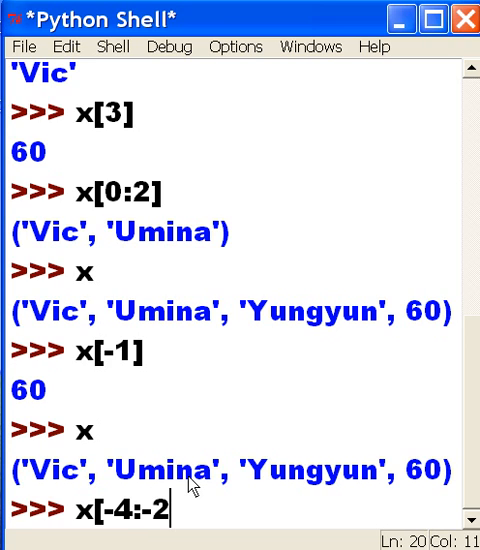
pyautogui.moveTo(262, 480)
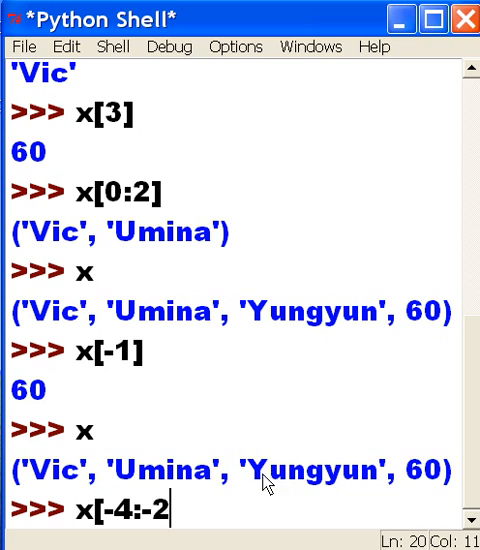
pyautogui.doubleClick(320, 468)
pyautogui.write(']')
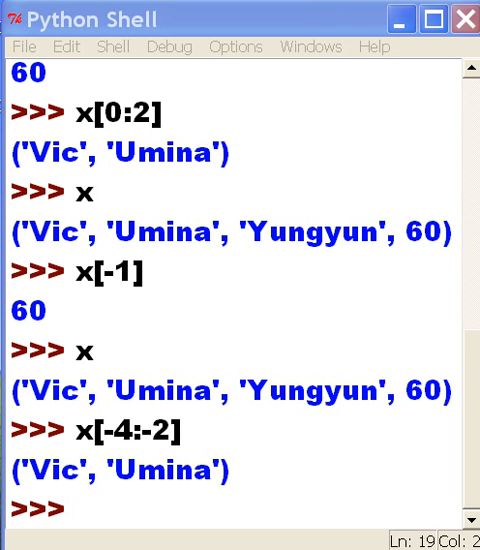
pyautogui.moveTo(82, 518)
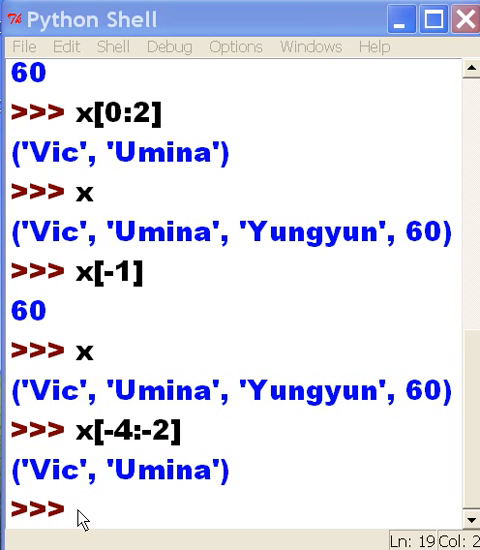
pyautogui.doubleClick(40, 392)
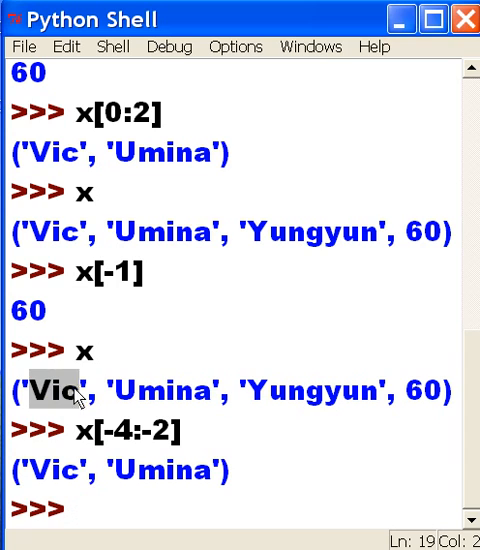
pyautogui.moveTo(60, 392); pyautogui.dragTo(370, 392)
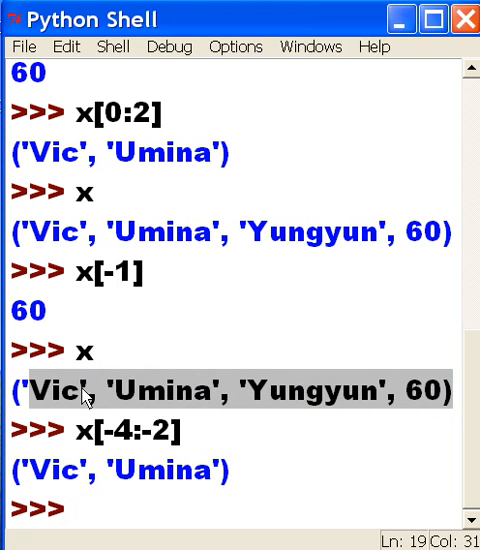
pyautogui.doubleClick(44, 392)
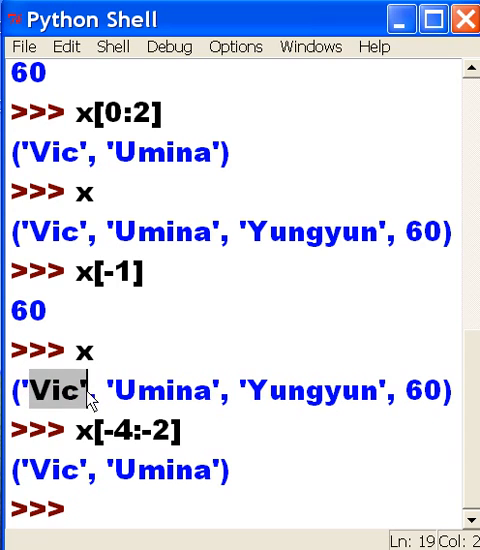
pyautogui.moveTo(40, 390); pyautogui.dragTo(390, 390)
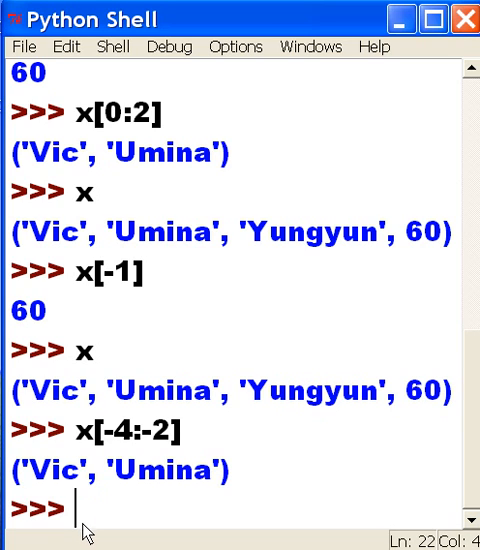
pyautogui.moveTo(110, 400)
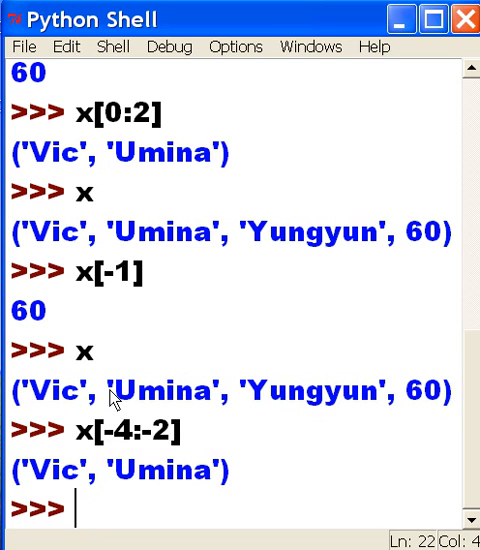
pyautogui.doubleClick(160, 390)
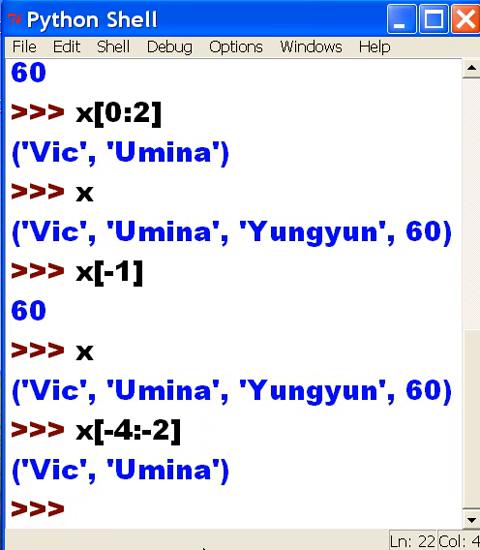
# Step: Evaluate x.index('Umina') to get 1 and point out Umina in the printed tuple
pyautogui.write('x')
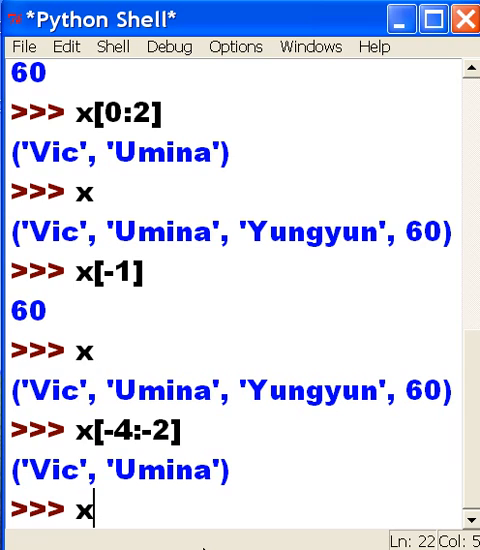
pyautogui.write('.')
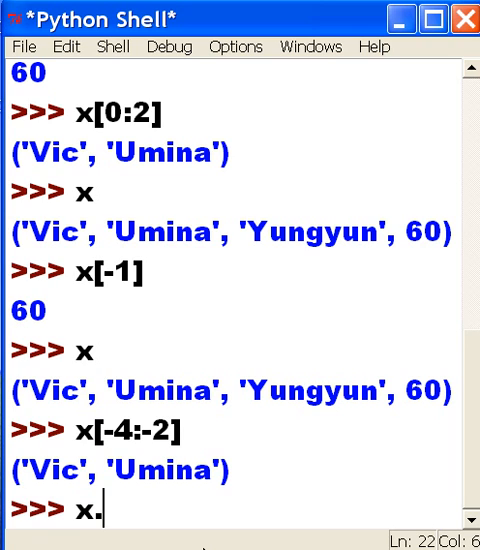
pyautogui.write('index')
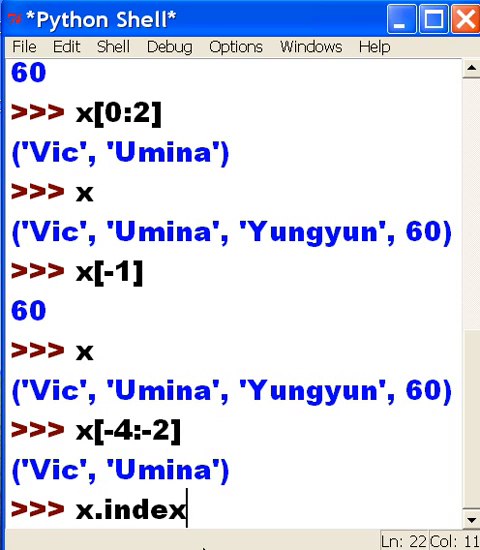
pyautogui.write('(')
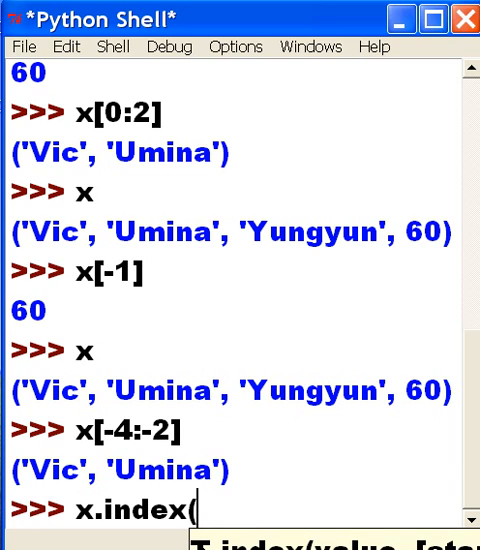
pyautogui.write("'U")
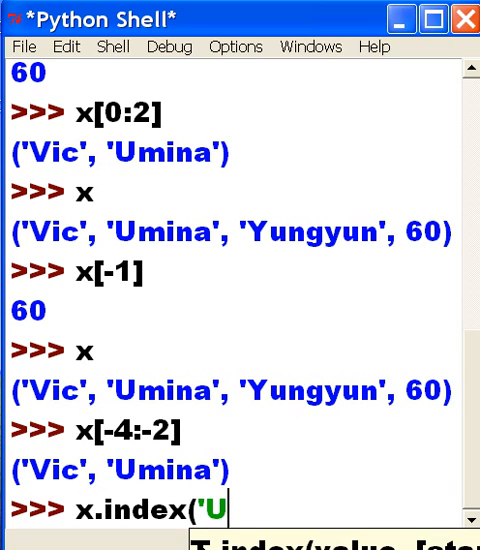
pyautogui.write('mina')
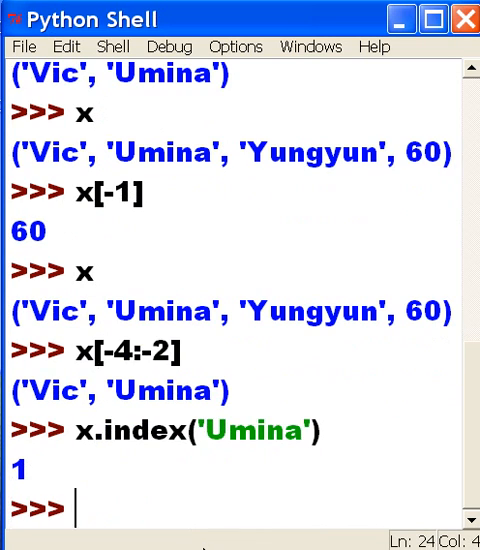
pyautogui.moveTo(28, 318)
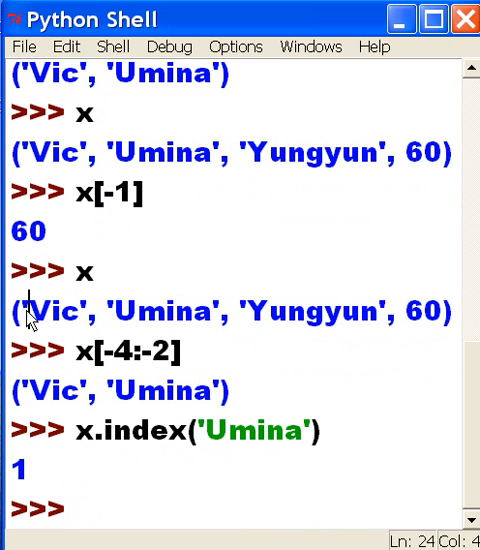
pyautogui.moveTo(10, 312); pyautogui.dragTo(224, 312)
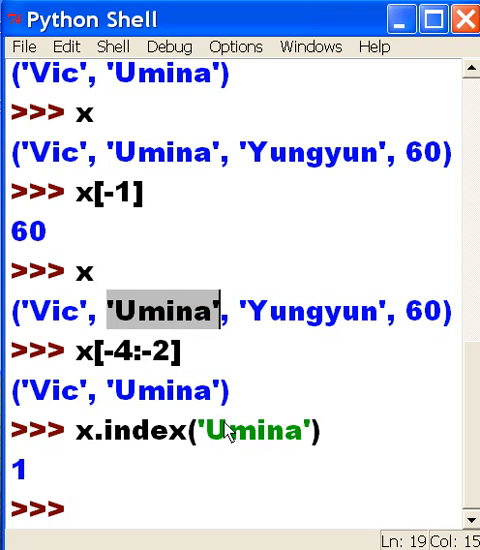
pyautogui.moveTo(104, 504)
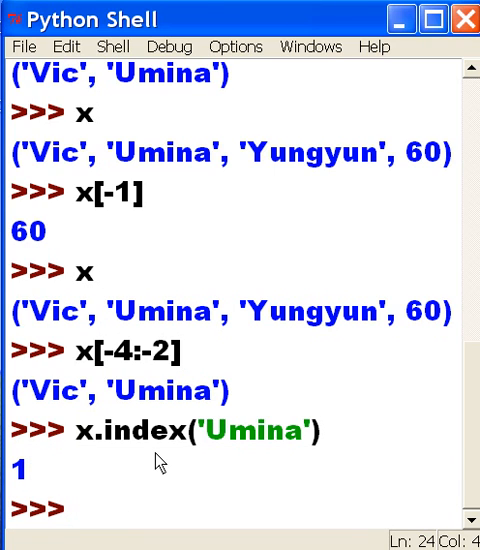
# Step: Run x.count('Vic') to show 'Vic' appears once in tuple x
pyautogui.write('x.xo')
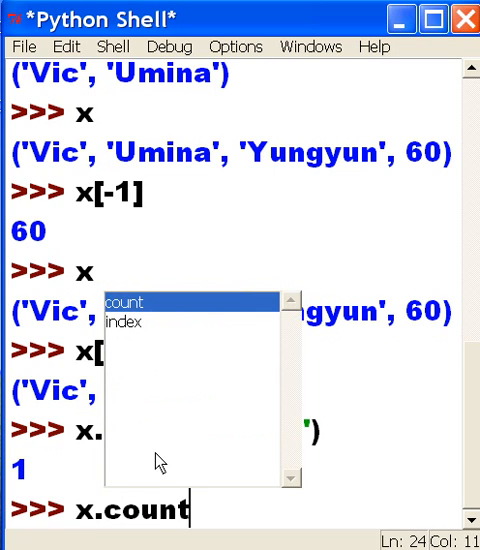
pyautogui.write('(')
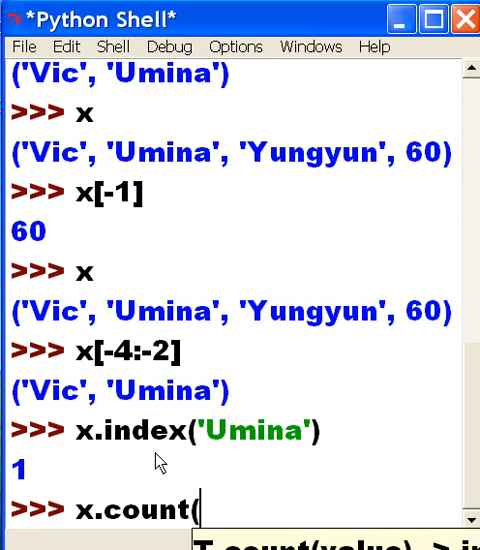
pyautogui.write("'Vic")
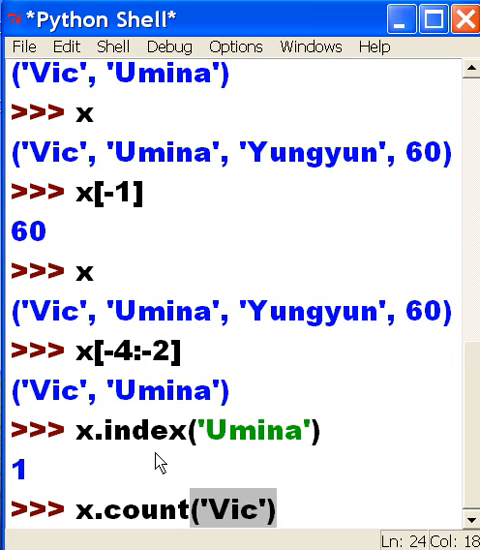
pyautogui.press('Return')
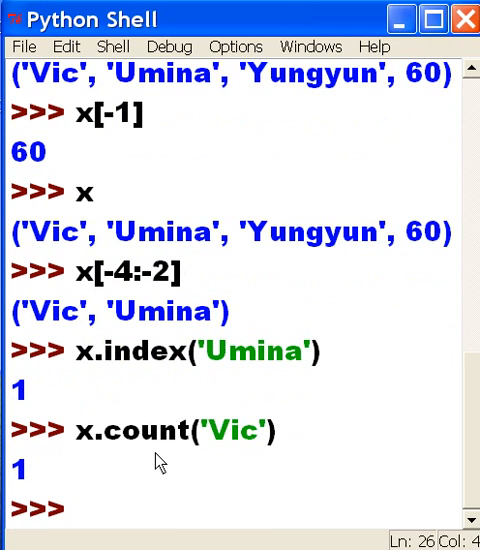
# Step: Define a second tuple y = ('Vic','Vic','Vic',33)
pyautogui.write('y')
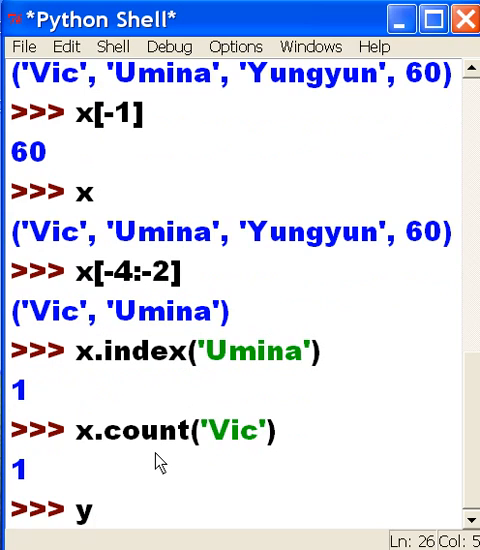
pyautogui.write('=')
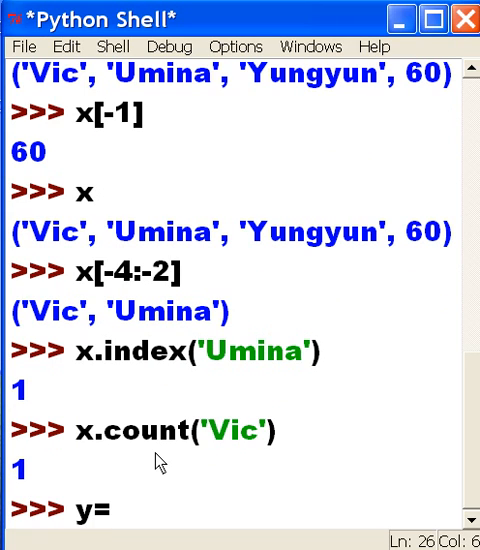
pyautogui.write('(')
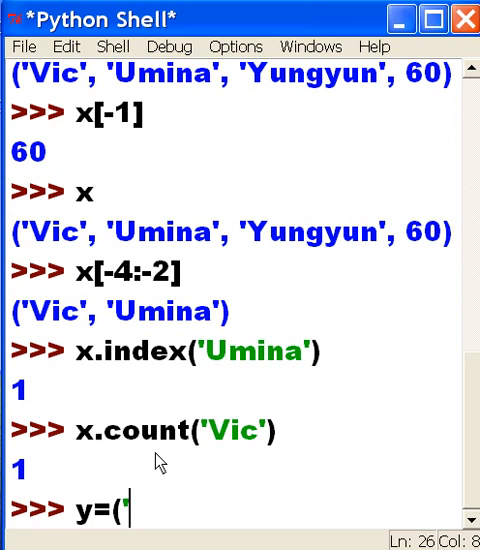
pyautogui.write("'Vic")
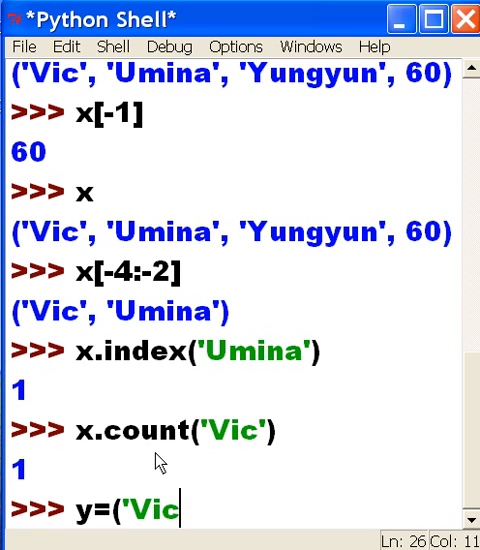
pyautogui.write(',')
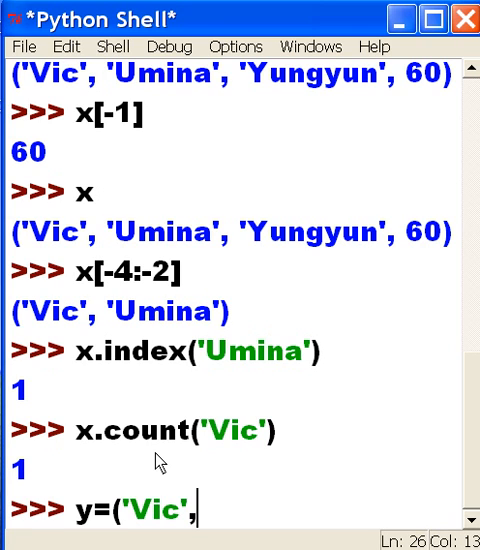
pyautogui.write("'Vic")
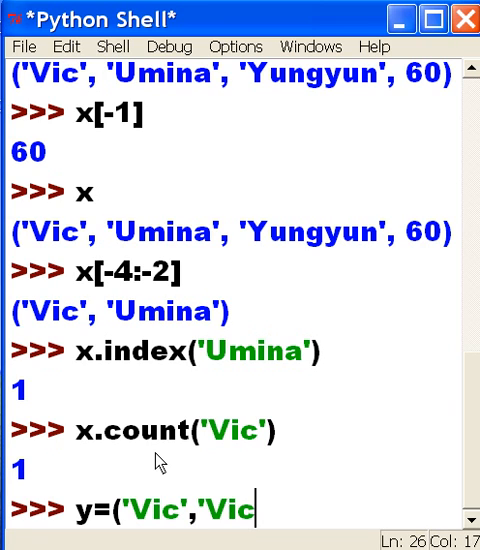
pyautogui.write("',")
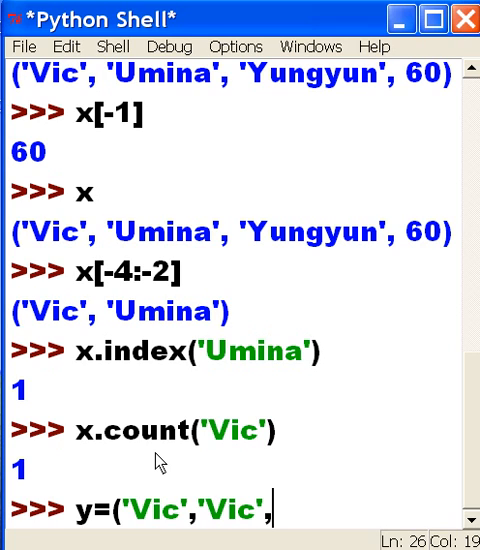
pyautogui.write("'Vic")
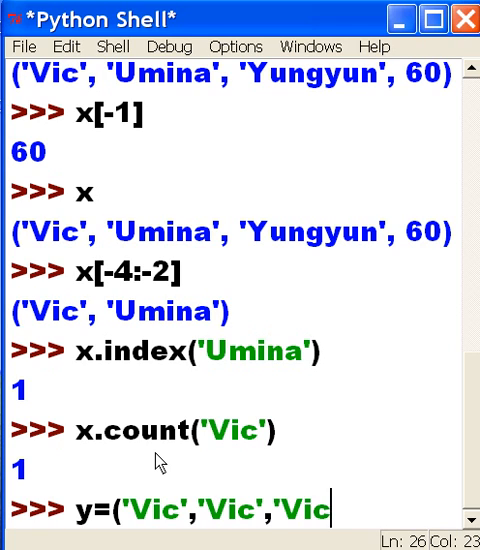
pyautogui.write("'")
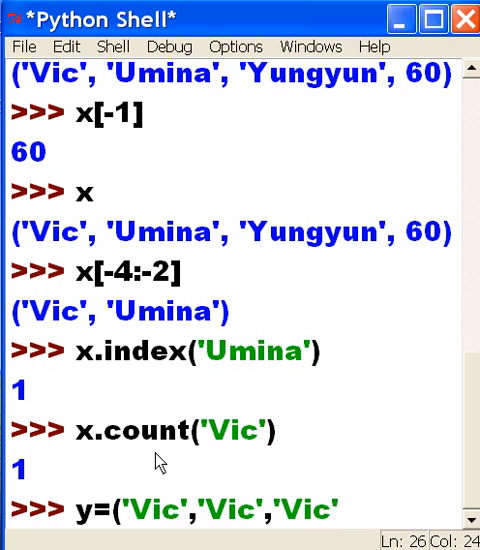
pyautogui.write(',')
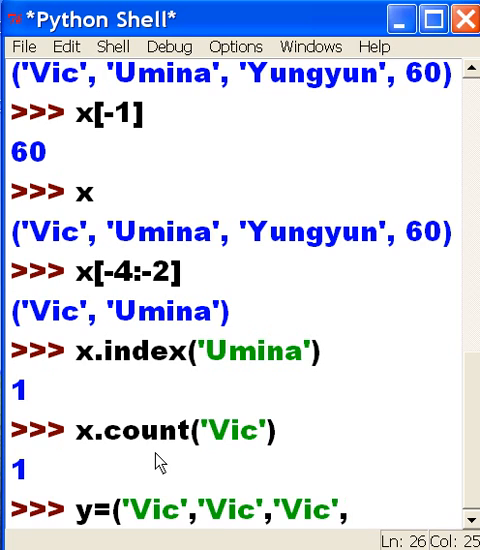
pyautogui.write('33')
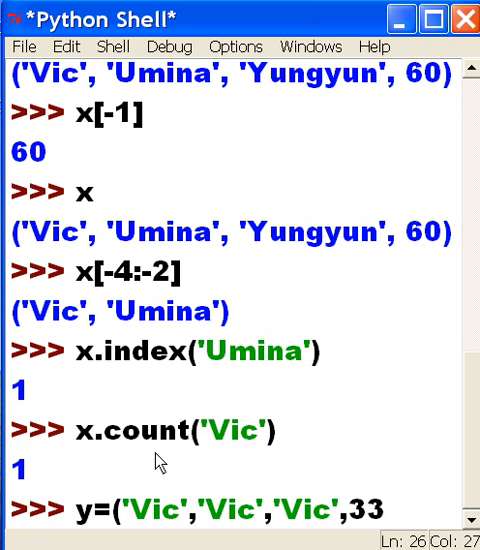
pyautogui.write(')')
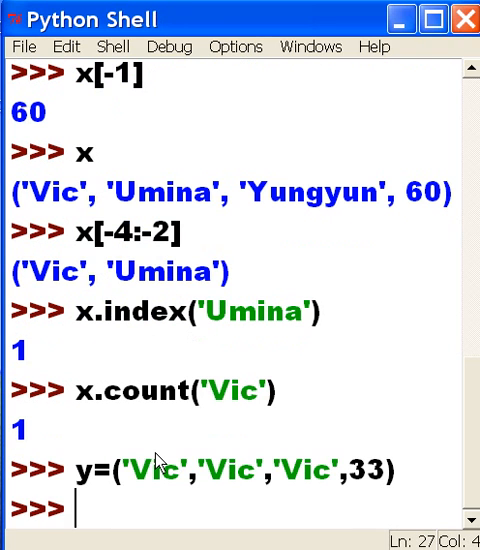
# Step: Enter type(y) to confirm y is a tuple
pyautogui.write('t')
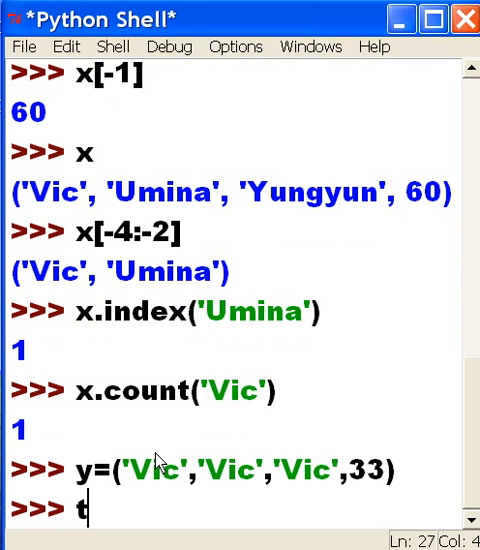
pyautogui.write('ype(')
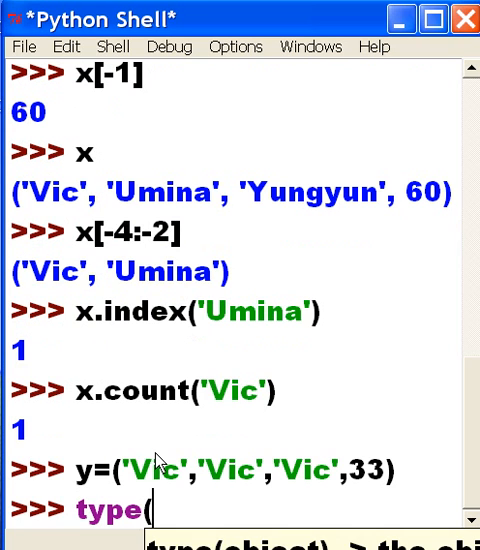
pyautogui.write('y')
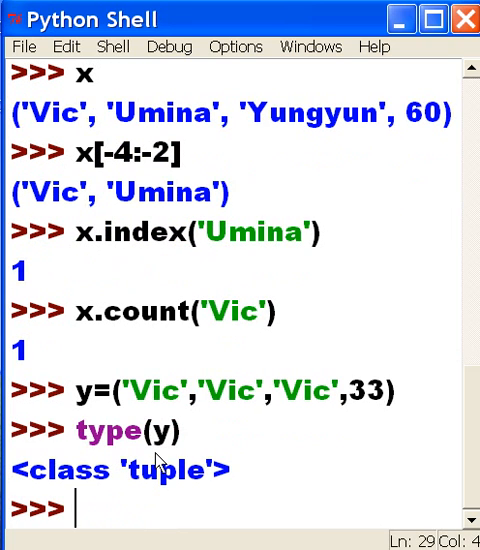
# Step: Run y.count('Vic') to show 'Vic' appears three times in tuple y
pyautogui.write('y.')
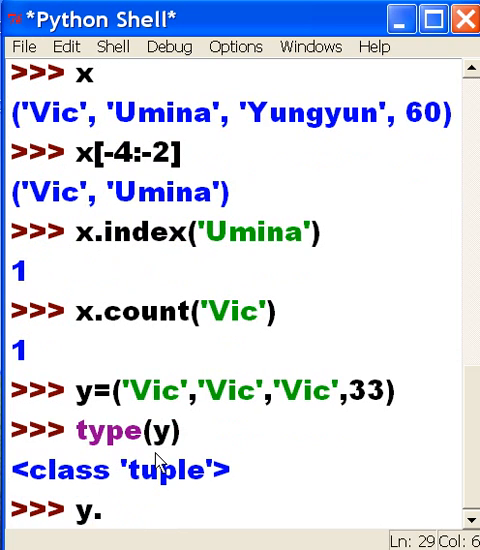
pyautogui.write('count')
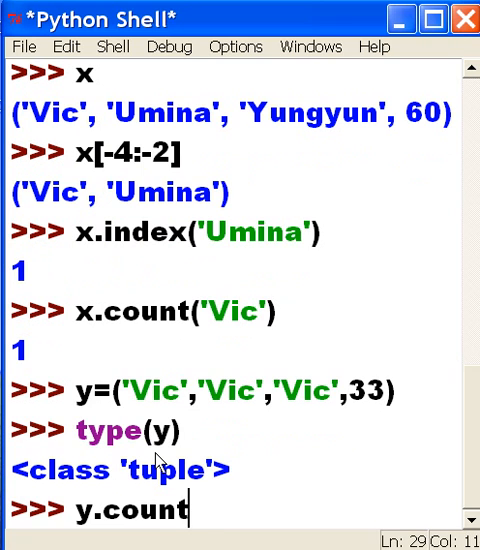
pyautogui.write('(')
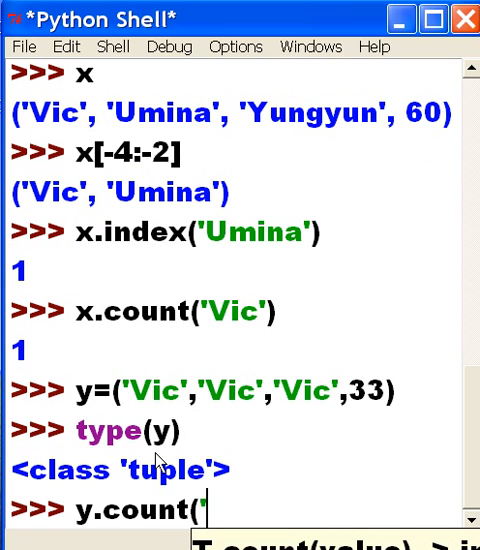
pyautogui.write('V')
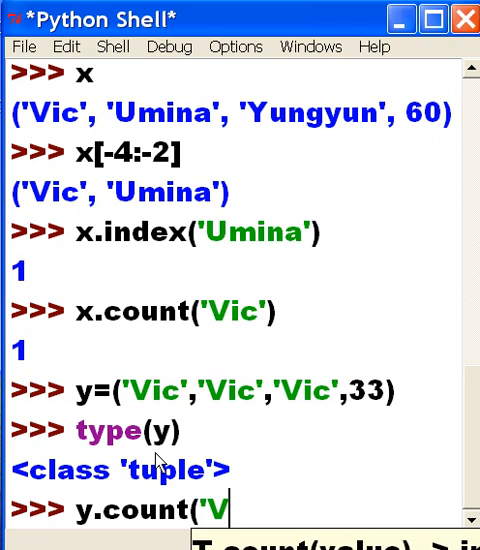
pyautogui.write('ic")')
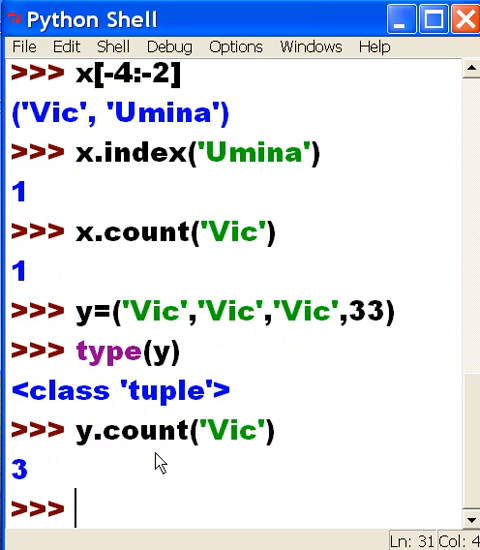
pyautogui.moveTo(108, 448)
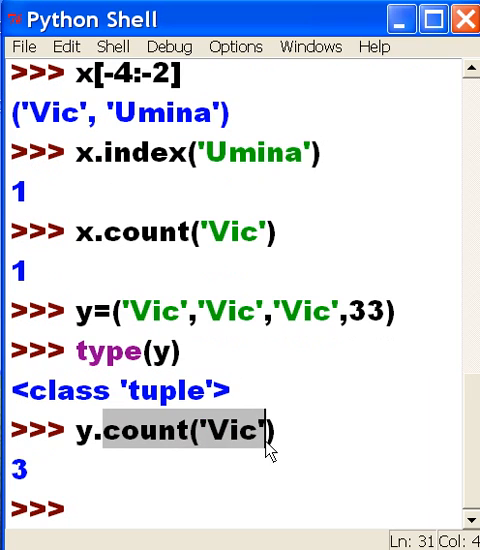
pyautogui.click(104, 320)
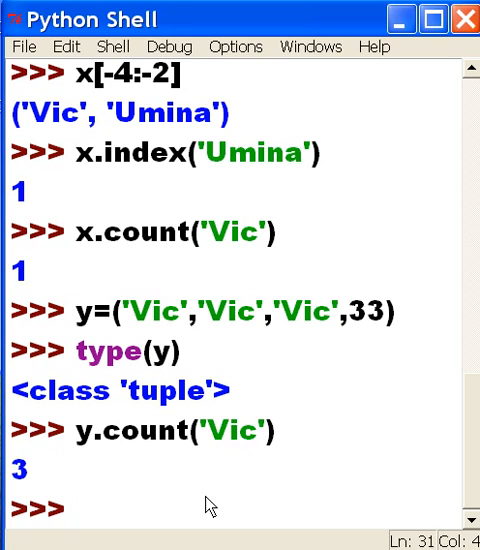
# Step: Enter the farewell line 'George Boole, Bye' at the prompt without running it
pyautogui.write('Geo')
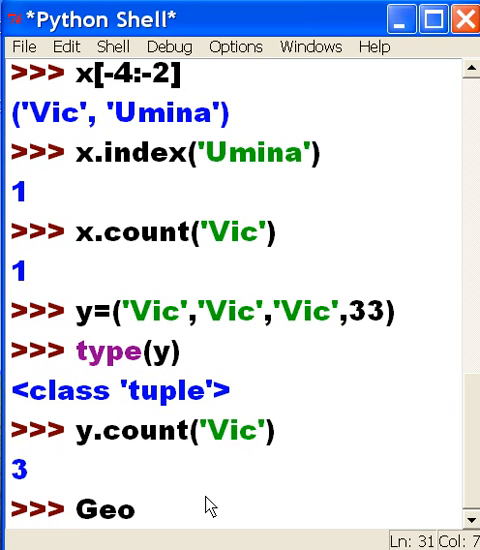
pyautogui.write('rge Boo')
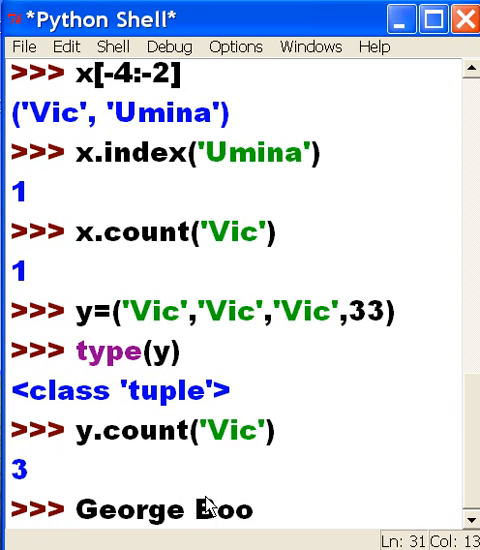
pyautogui.write('le')
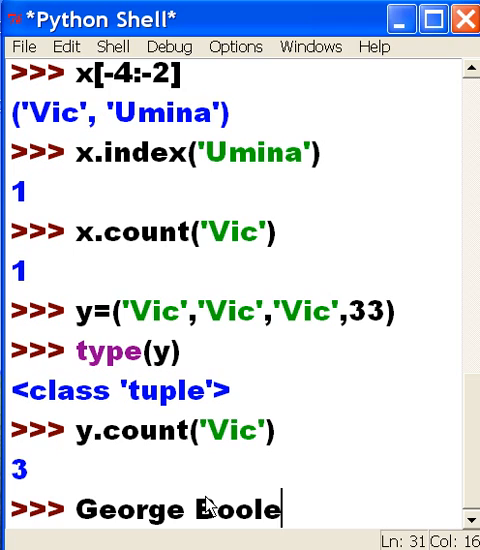
pyautogui.write(', By')
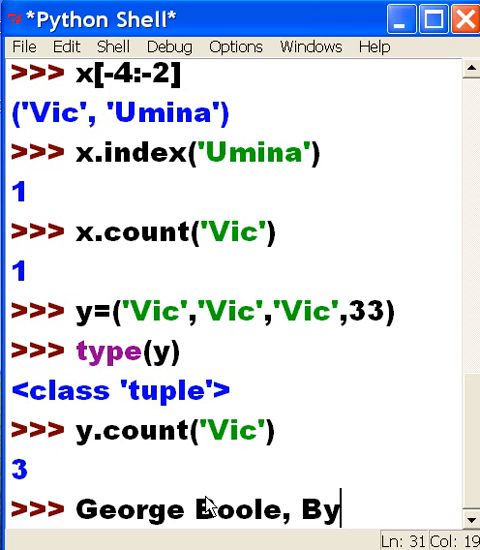
pyautogui.write('e')
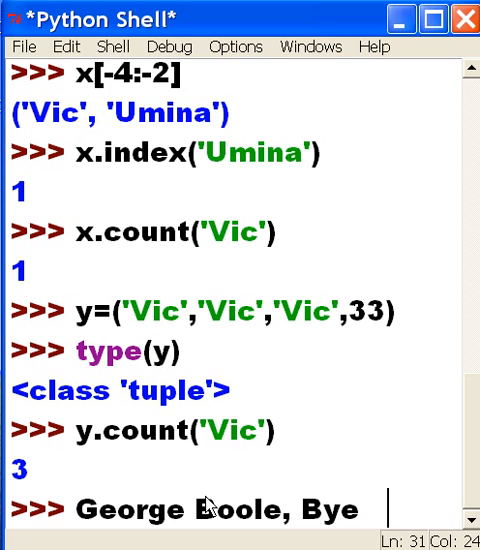